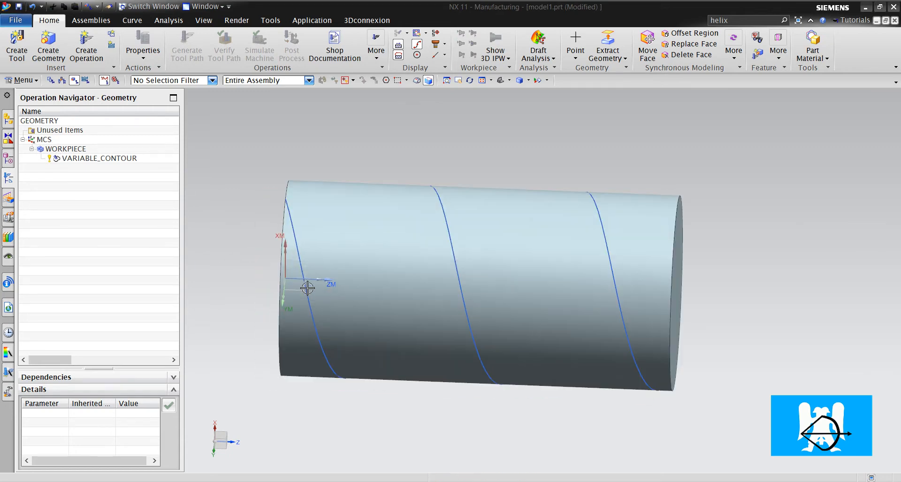
- Reorient the MCS to the cylinder's right end face with XM along the axis and ZM up
{"action": "left_click_drag", "start_coordinate": [308, 288], "coordinate": [273, 230]}
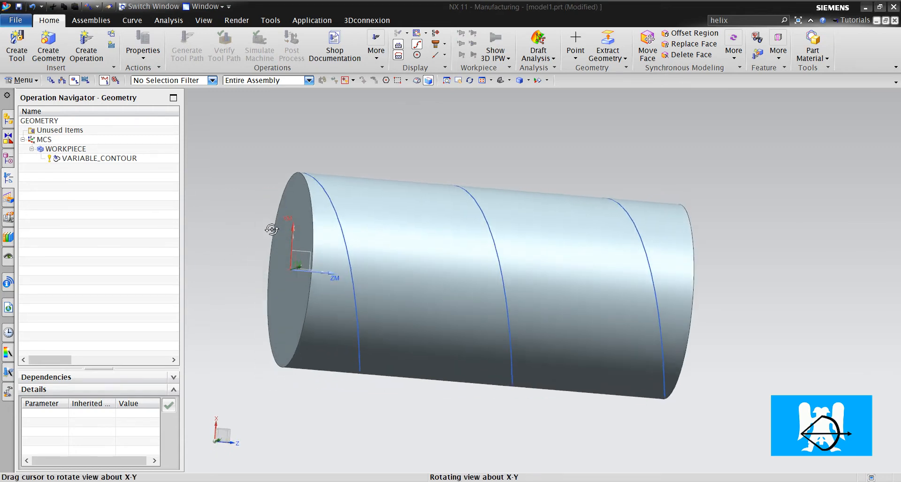
{"action": "left_click_drag", "start_coordinate": [273, 230], "coordinate": [241, 260]}
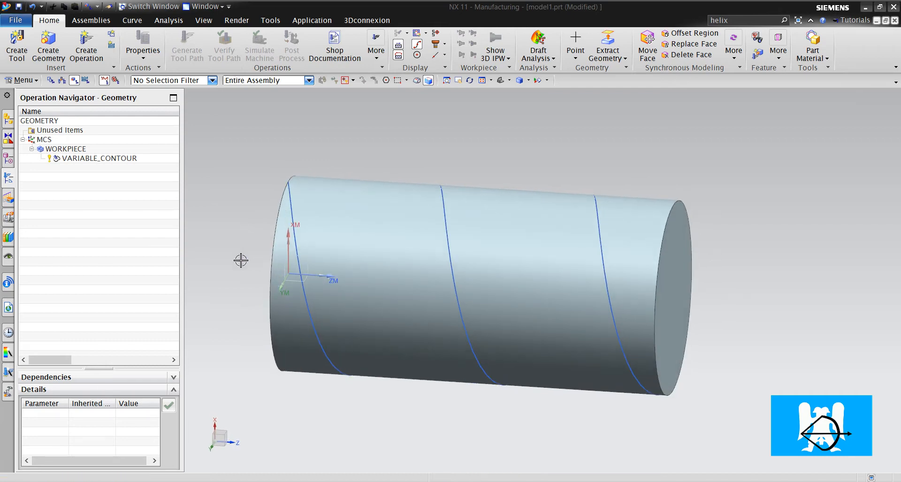
{"action": "mouse_move", "coordinate": [112, 170]}
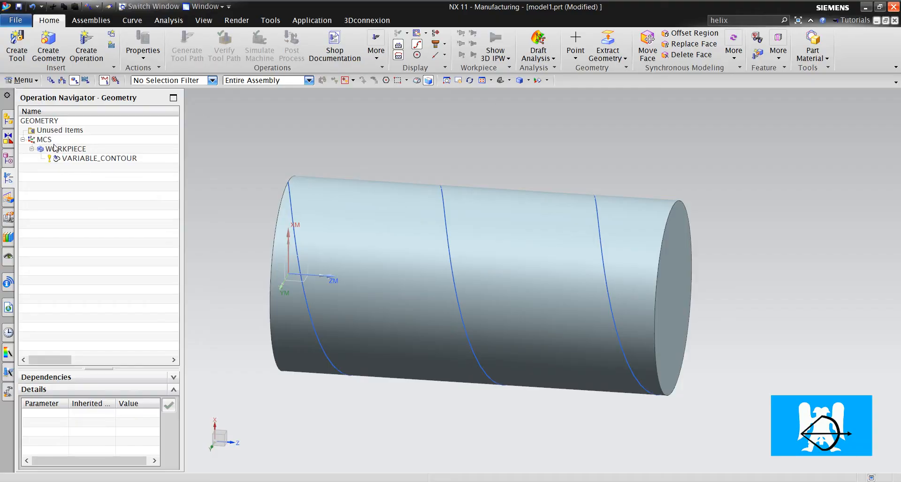
{"action": "left_click", "coordinate": [43, 139]}
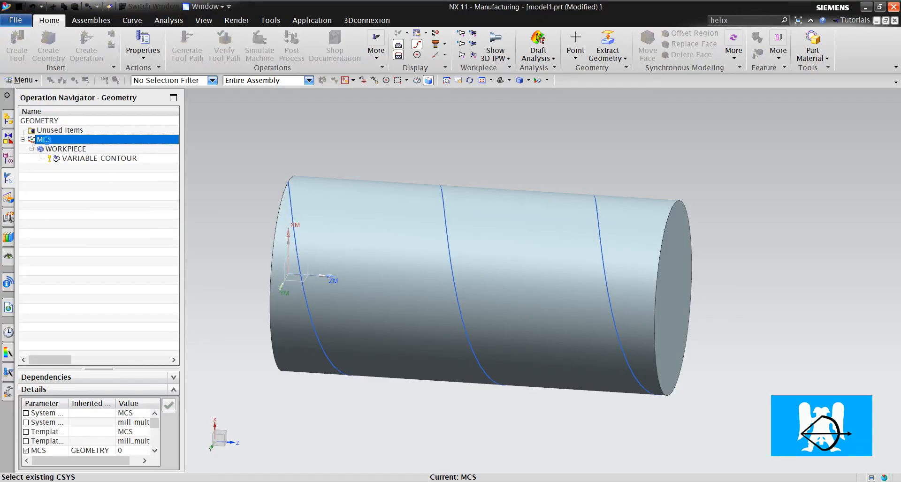
{"action": "double_click", "coordinate": [46, 139]}
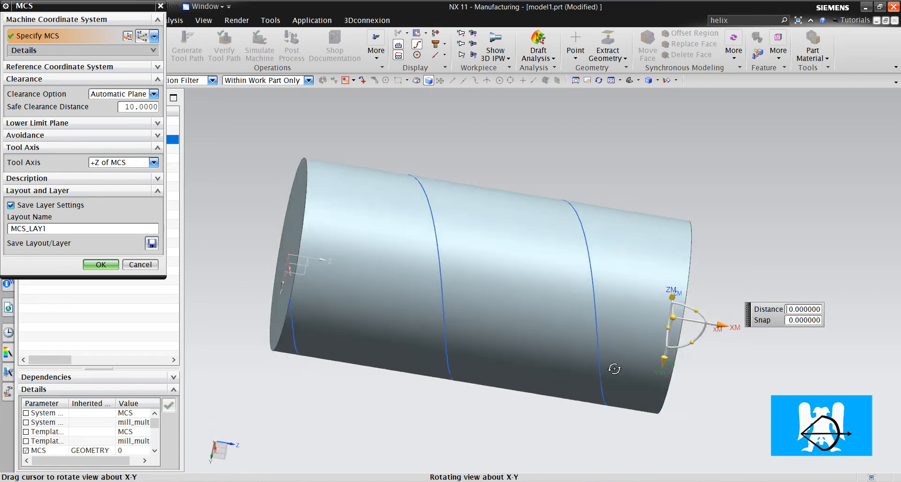
{"action": "left_click_drag", "start_coordinate": [615, 369], "coordinate": [574, 417]}
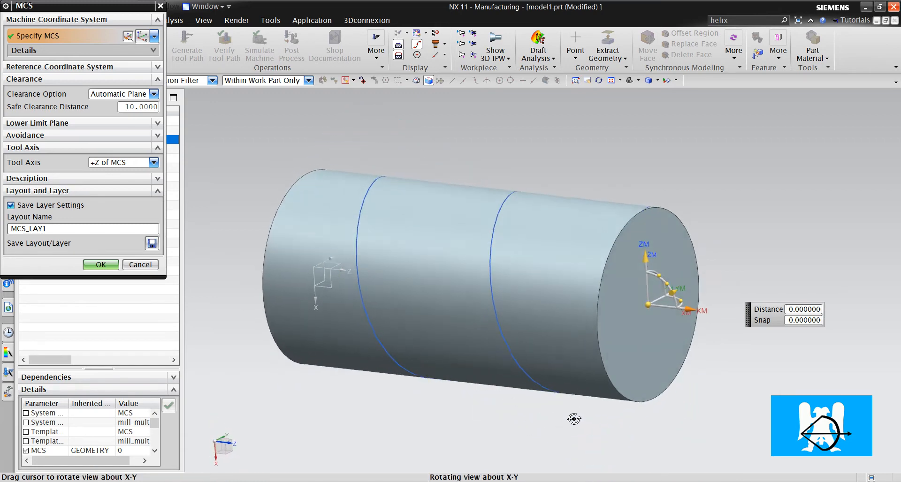
{"action": "left_click", "coordinate": [101, 265]}
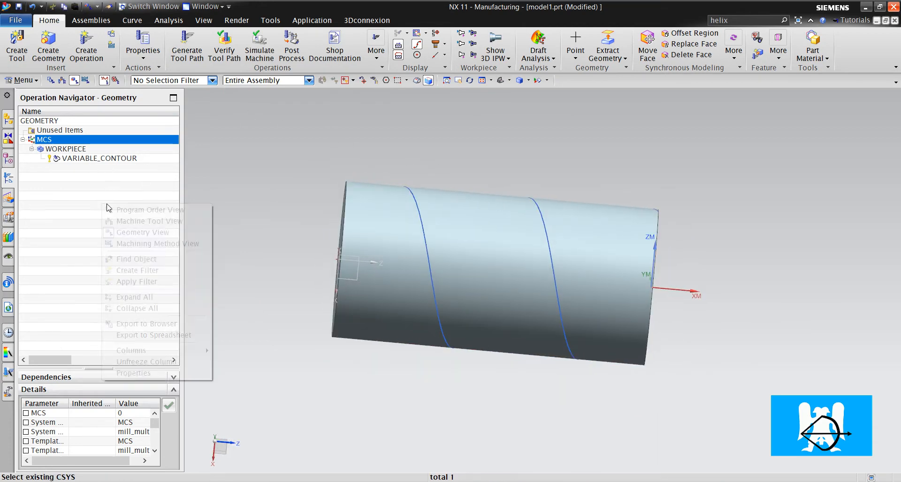
- In Machine Tool View, retrieve sim04_mill_4ax (4-Ax Mill Vertical A-Table) from the library for GENERIC_MACHINE
{"action": "left_click", "coordinate": [149, 220]}
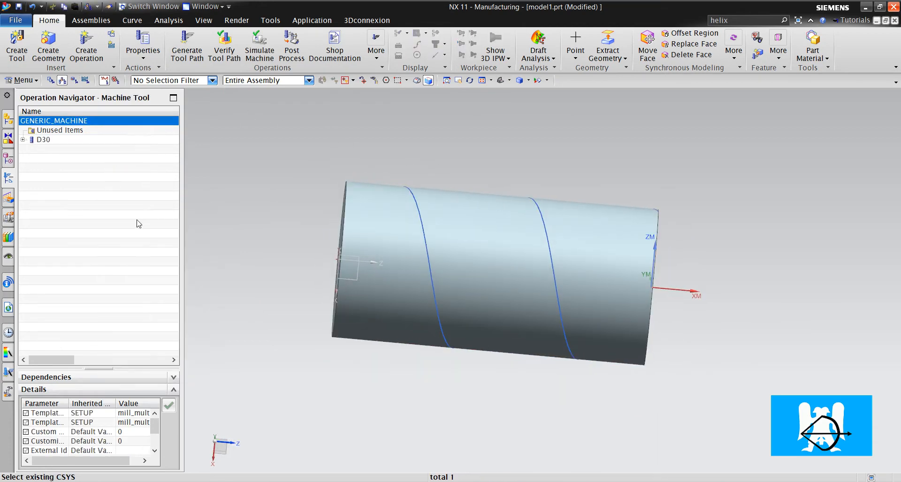
{"action": "double_click", "coordinate": [43, 121]}
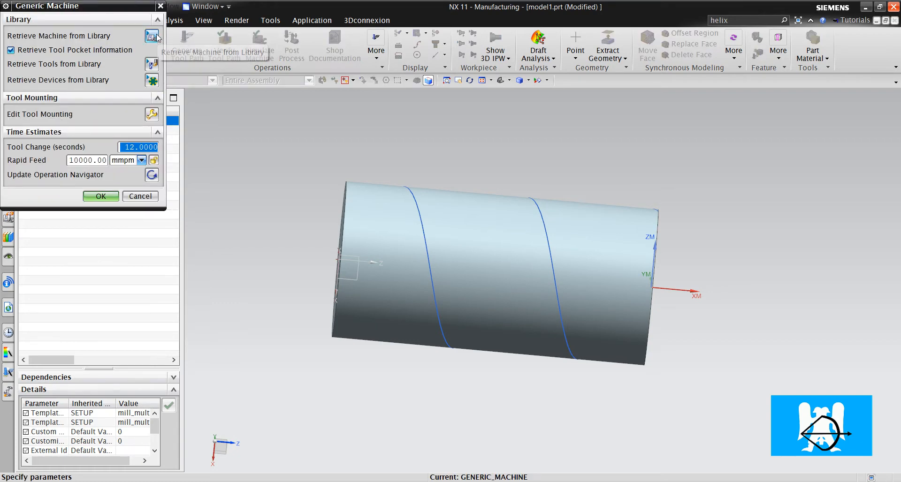
{"action": "left_click", "coordinate": [151, 37]}
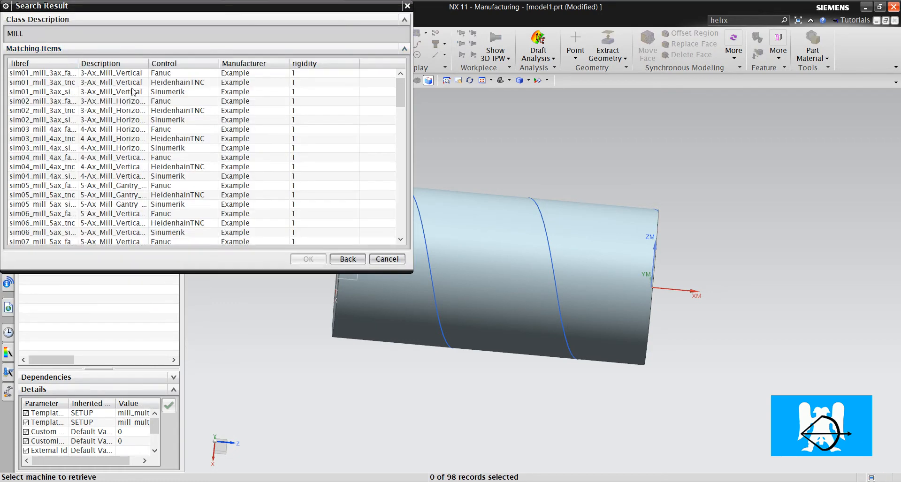
{"action": "left_click", "coordinate": [99, 63]}
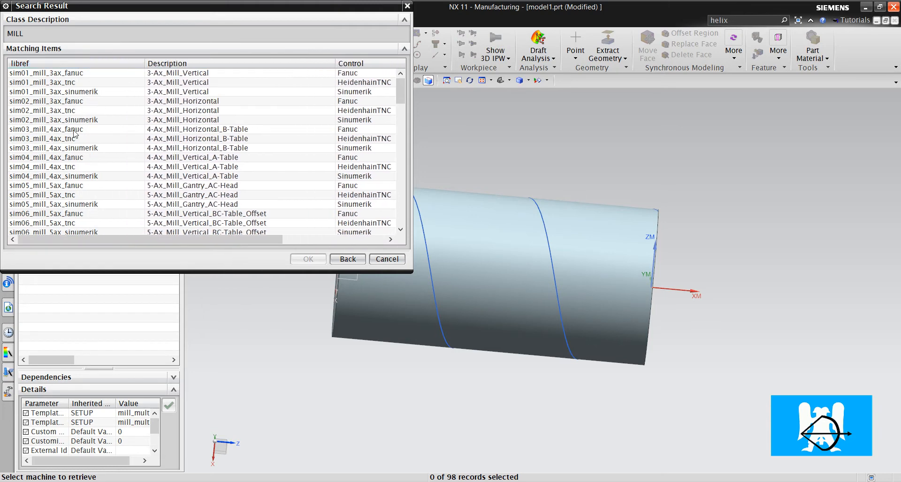
{"action": "left_click", "coordinate": [42, 157]}
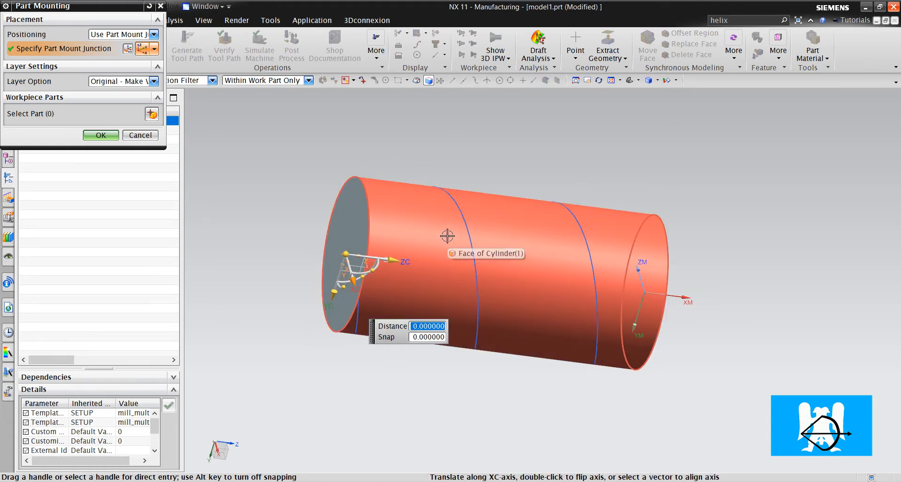
- Drag the part-mounting junction to Distance -31 beyond the cylinder's left end face
{"action": "left_click_drag", "start_coordinate": [448, 236], "coordinate": [377, 288]}
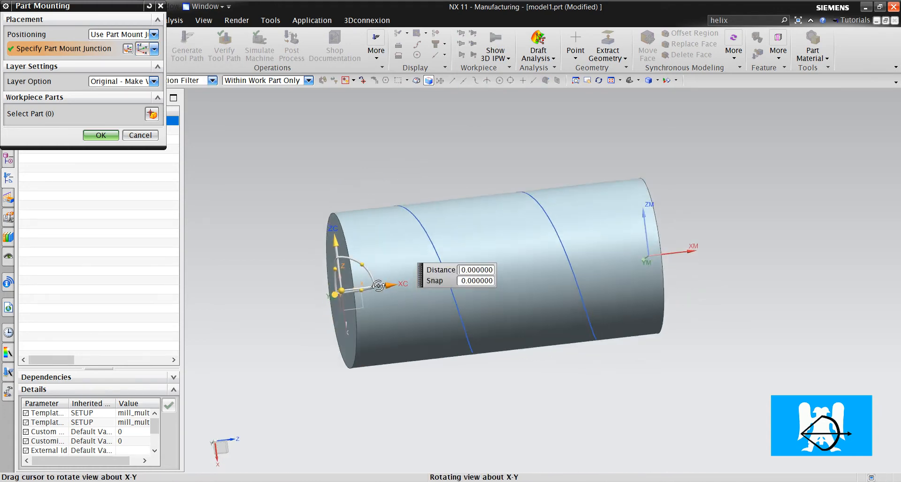
{"action": "left_click_drag", "start_coordinate": [378, 286], "coordinate": [600, 203]}
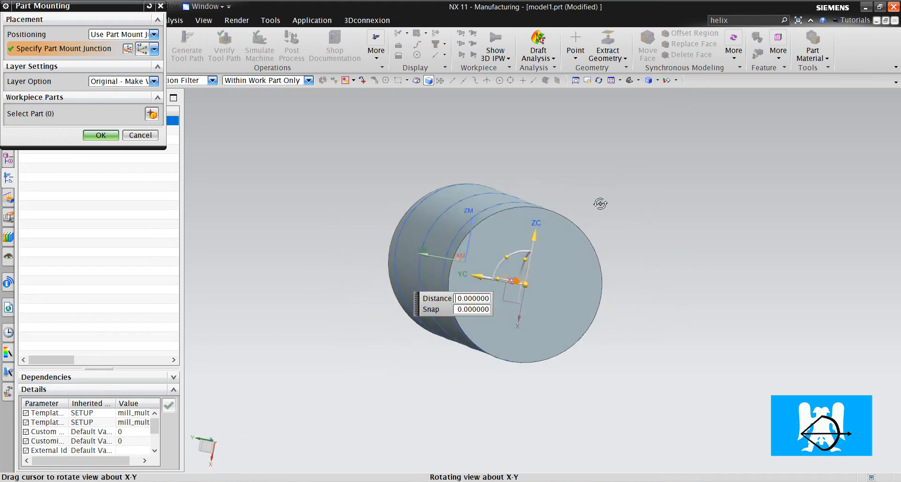
{"action": "left_click_drag", "start_coordinate": [598, 201], "coordinate": [403, 282]}
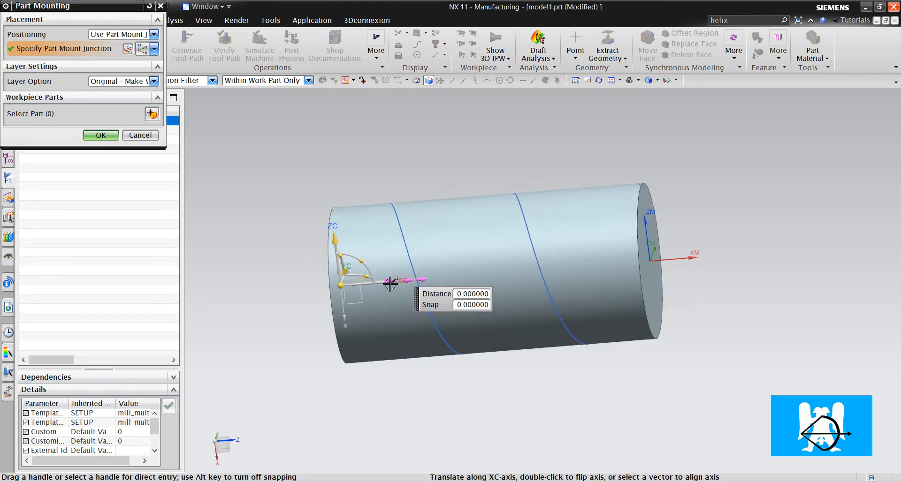
{"action": "left_click_drag", "start_coordinate": [390, 281], "coordinate": [338, 286]}
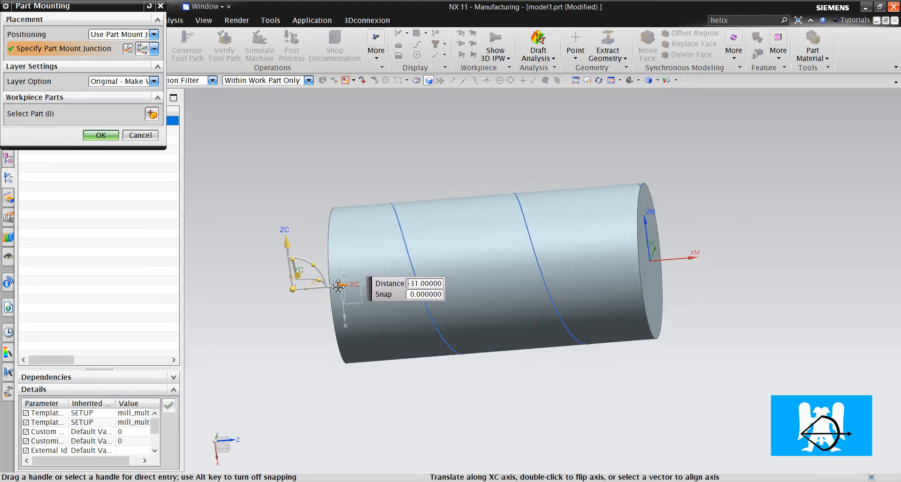
{"action": "left_click_drag", "start_coordinate": [337, 286], "coordinate": [321, 287]}
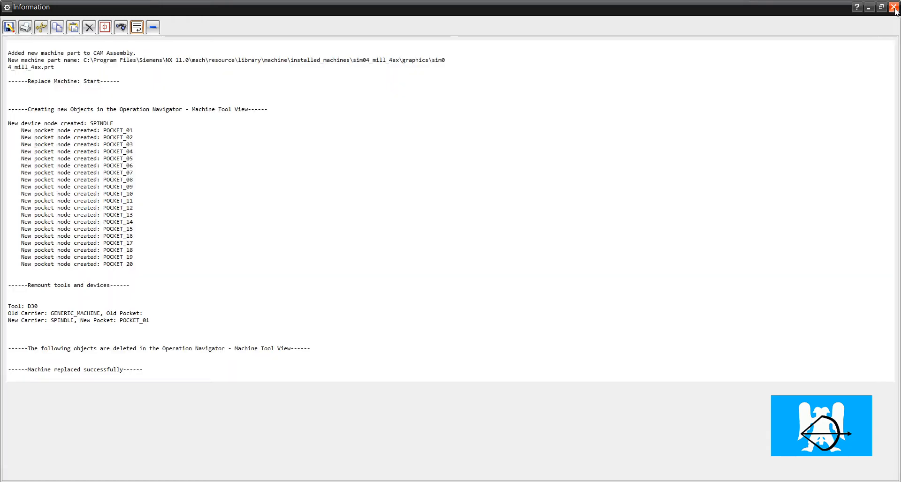
- Dismiss the replacement report, confirm the 4-Ax Mill dialog, and select VARIABLE_CONTOUR in Geometry View
{"action": "left_click", "coordinate": [893, 7]}
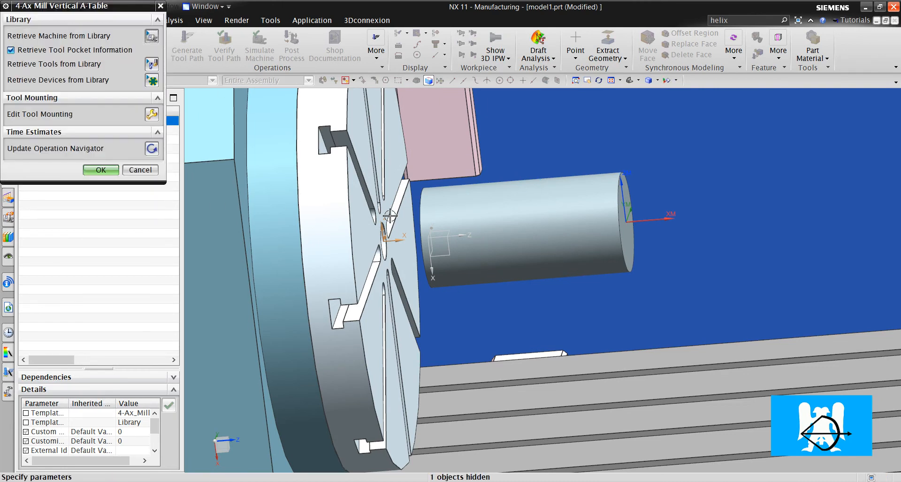
{"action": "left_click", "coordinate": [100, 170]}
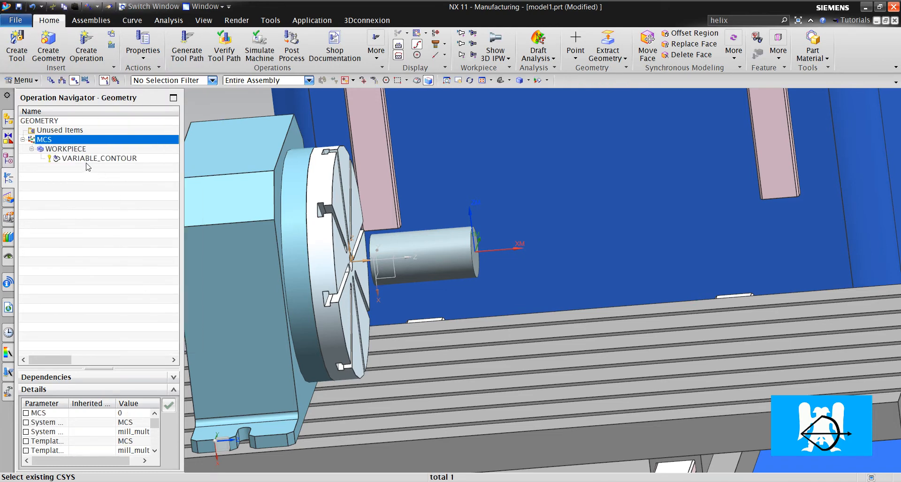
{"action": "left_click", "coordinate": [98, 158]}
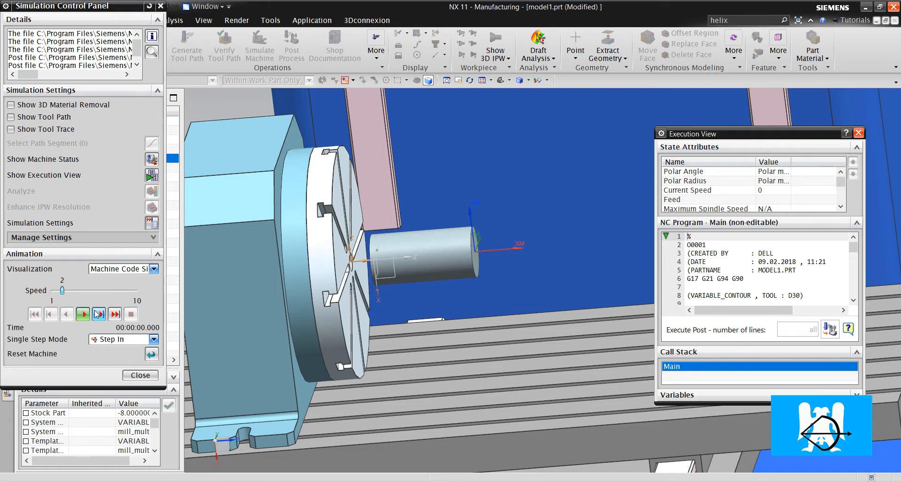
- Play the machine code simulation, adjusting the Speed slider as the NC blocks run past line 900
{"action": "left_click", "coordinate": [83, 314]}
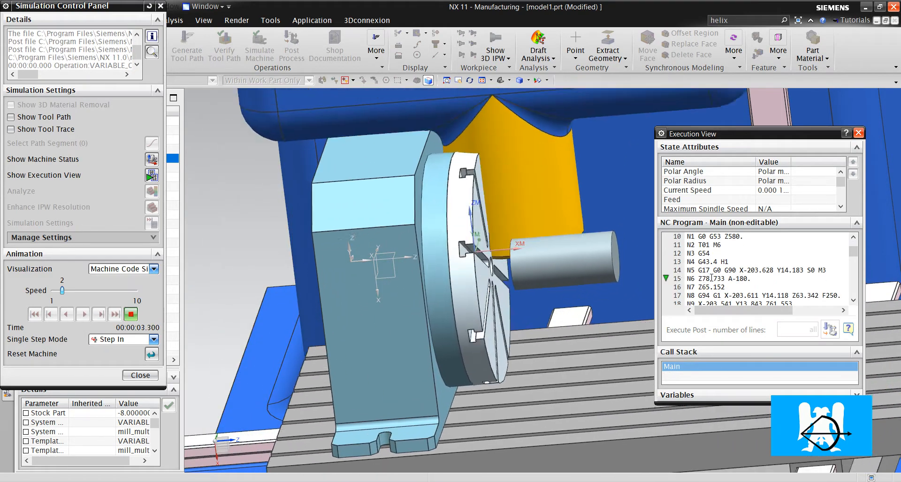
{"action": "left_click", "coordinate": [83, 314]}
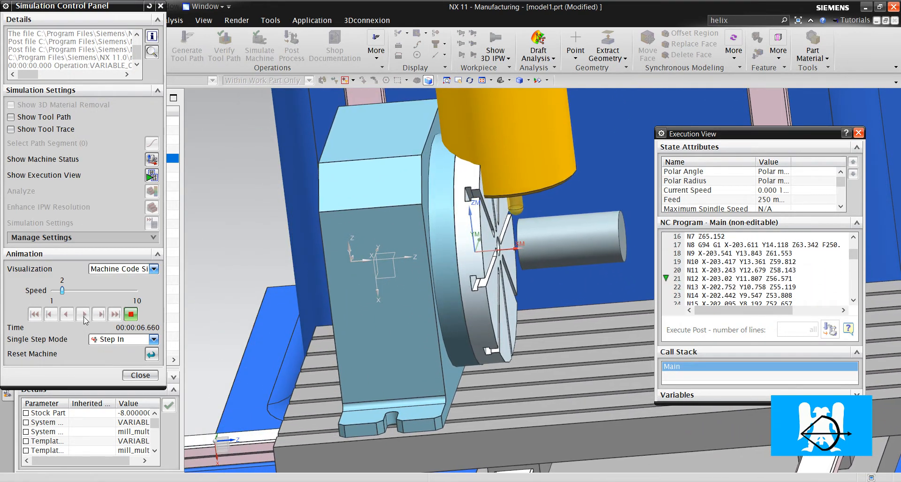
{"action": "left_click", "coordinate": [83, 314]}
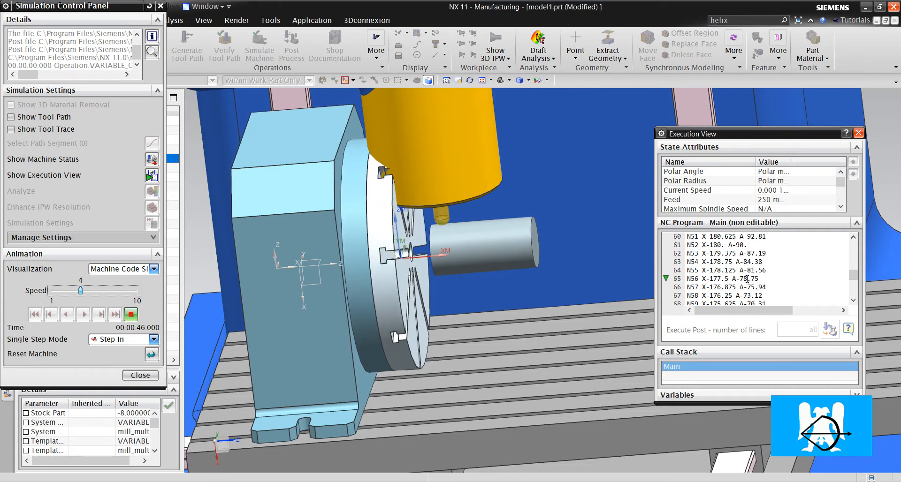
{"action": "left_click_drag", "start_coordinate": [80, 291], "coordinate": [97, 291]}
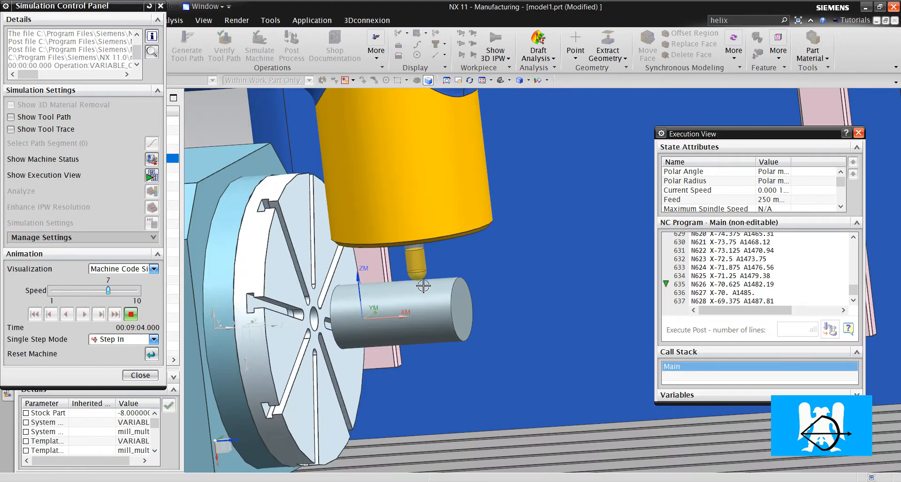
{"action": "left_click_drag", "start_coordinate": [108, 291], "coordinate": [79, 291]}
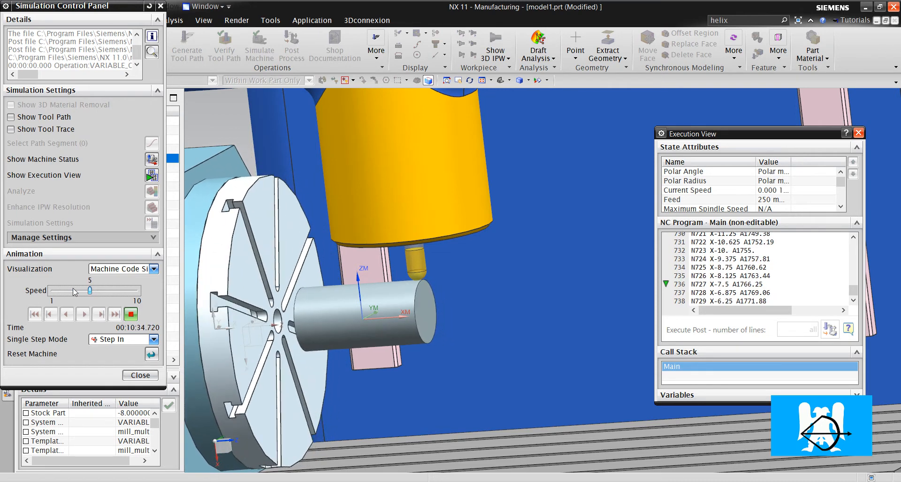
{"action": "left_click_drag", "start_coordinate": [88, 290], "coordinate": [80, 290]}
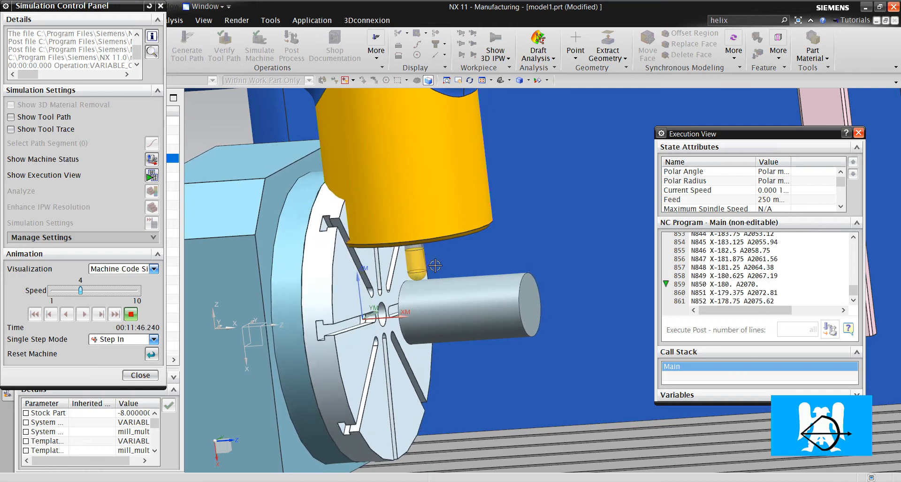
{"action": "left_click", "coordinate": [83, 314]}
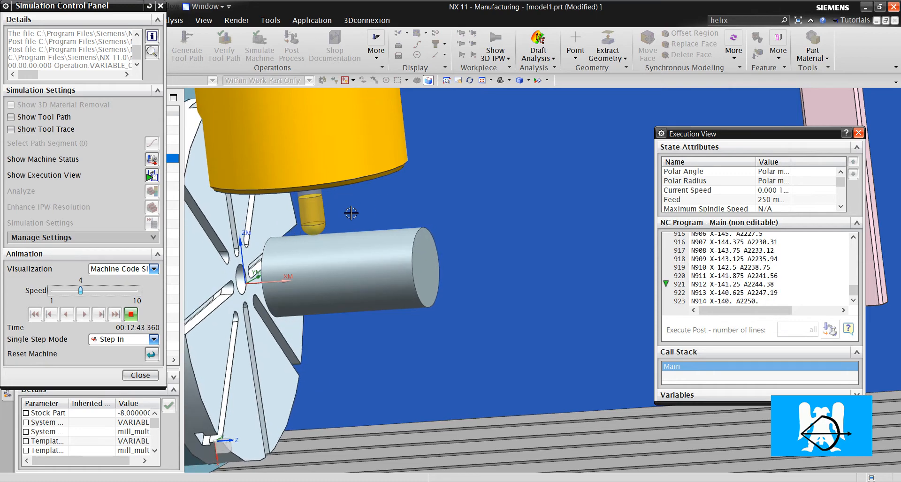
{"action": "left_click_drag", "start_coordinate": [350, 213], "coordinate": [396, 239]}
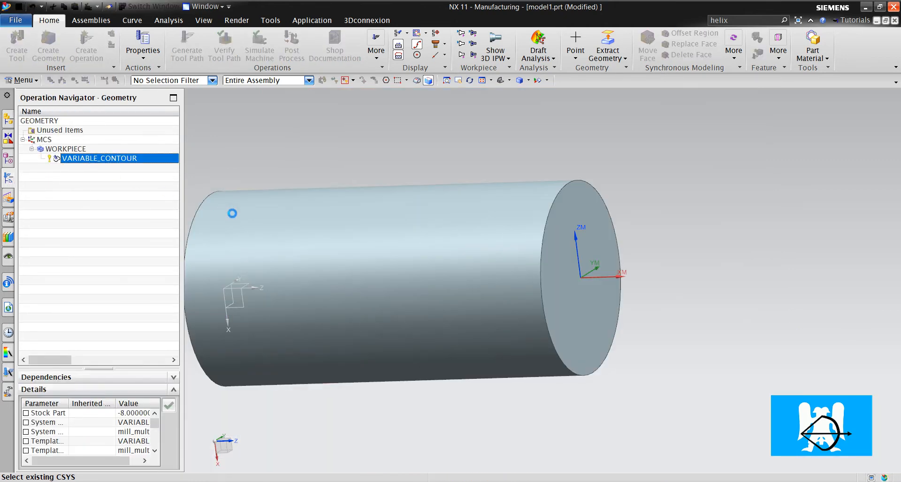
- Redisplay the VARIABLE_CONTOUR toolpath to inspect the wide point spacing on the helical passes
{"action": "double_click", "coordinate": [99, 158]}
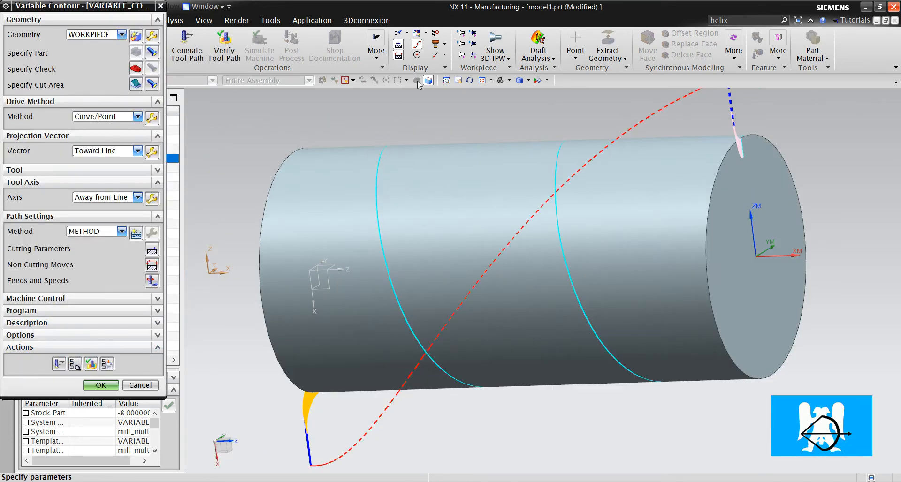
{"action": "left_click", "coordinate": [101, 385]}
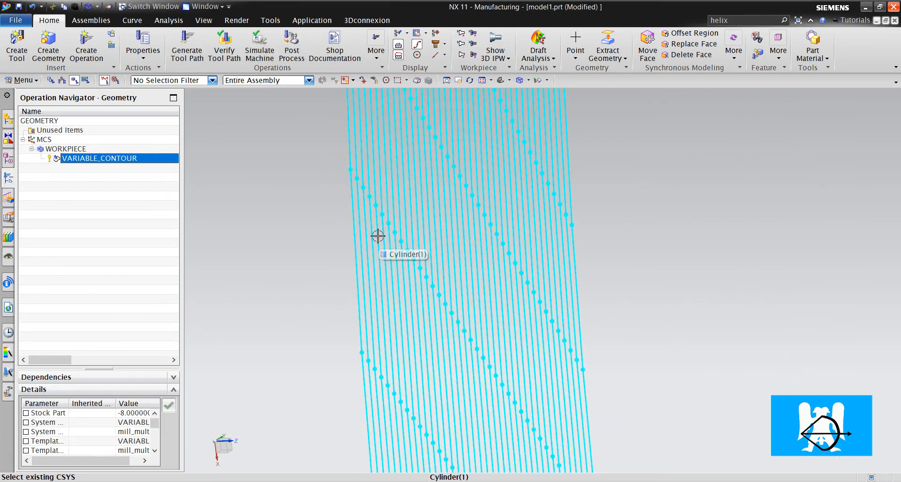
{"action": "mouse_move", "coordinate": [354, 169]}
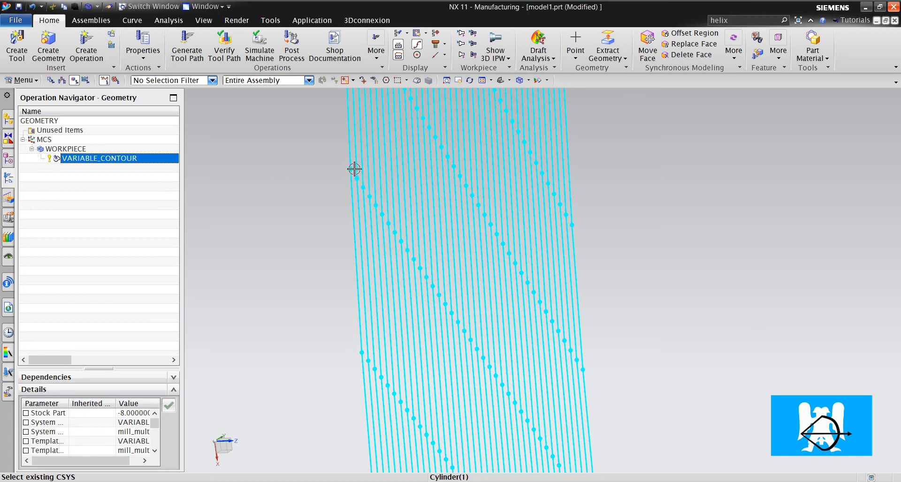
{"action": "mouse_move", "coordinate": [353, 176]}
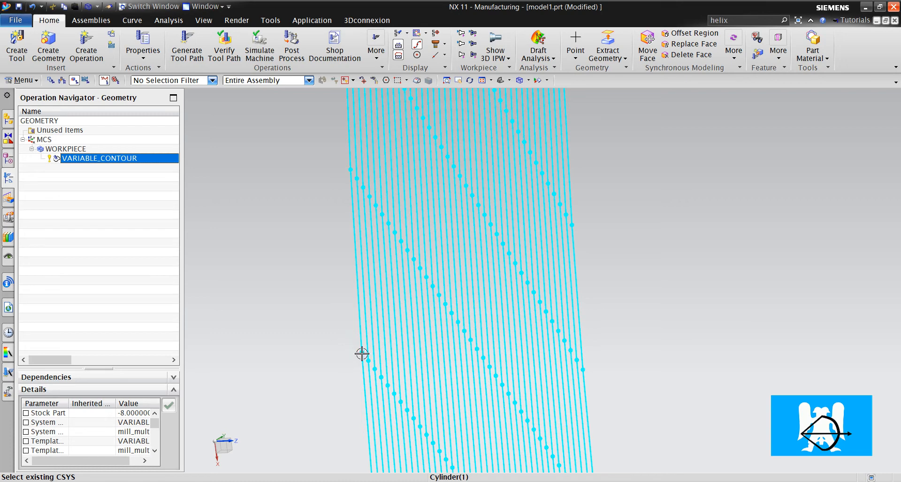
{"action": "mouse_move", "coordinate": [351, 167]}
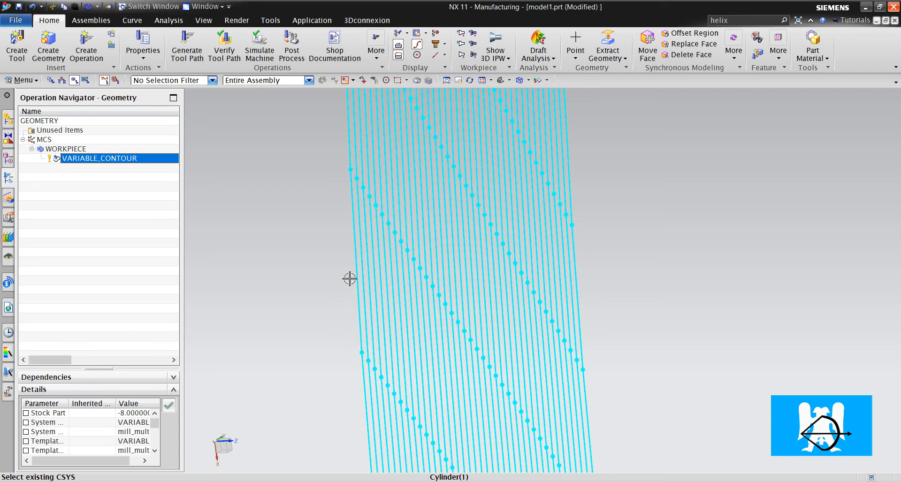
{"action": "mouse_move", "coordinate": [363, 350]}
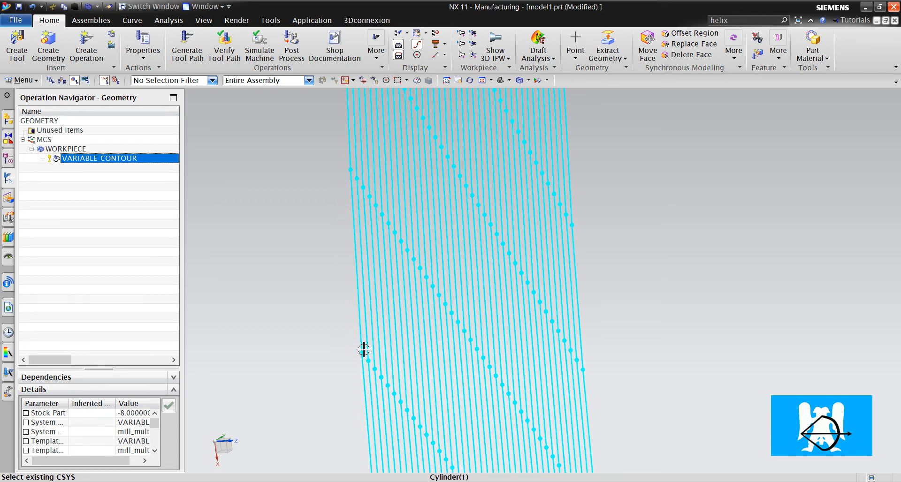
{"action": "mouse_move", "coordinate": [359, 206]}
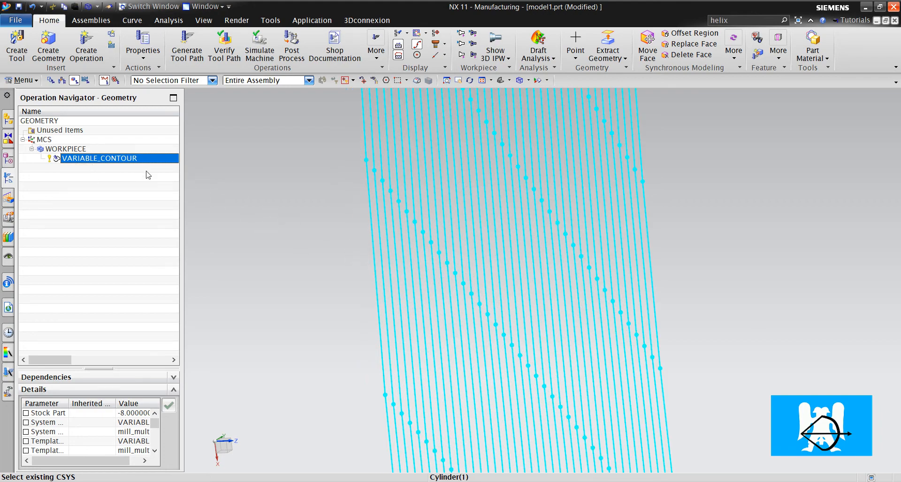
- In VARIABLE_CONTOUR Cutting Parameters, More tab, change Max Step from 30 mm to .1
{"action": "double_click", "coordinate": [98, 157]}
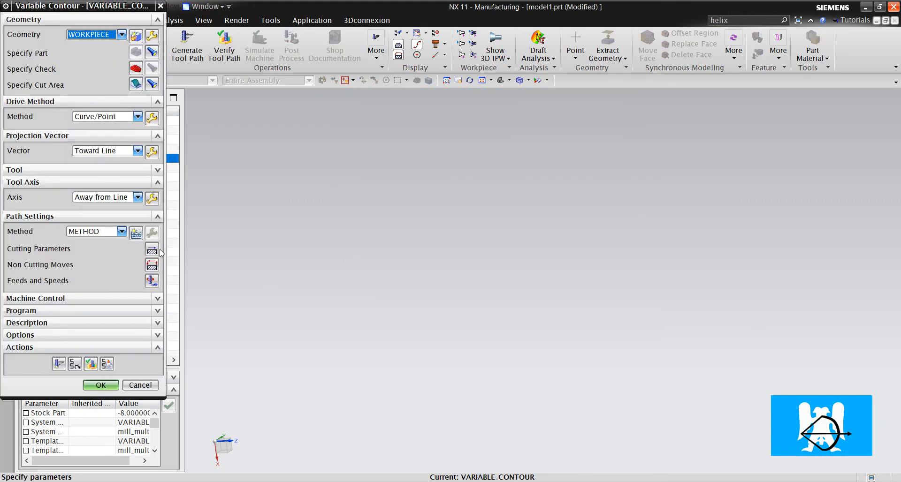
{"action": "left_click", "coordinate": [152, 248]}
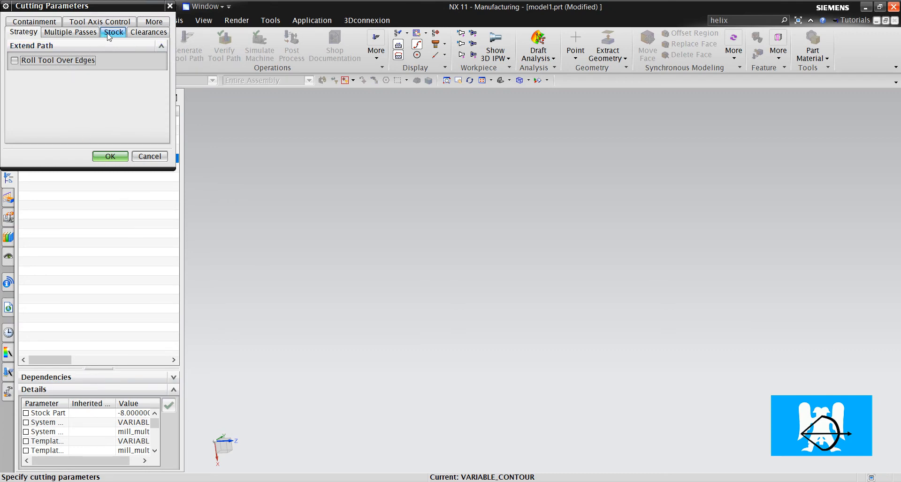
{"action": "left_click", "coordinate": [112, 32]}
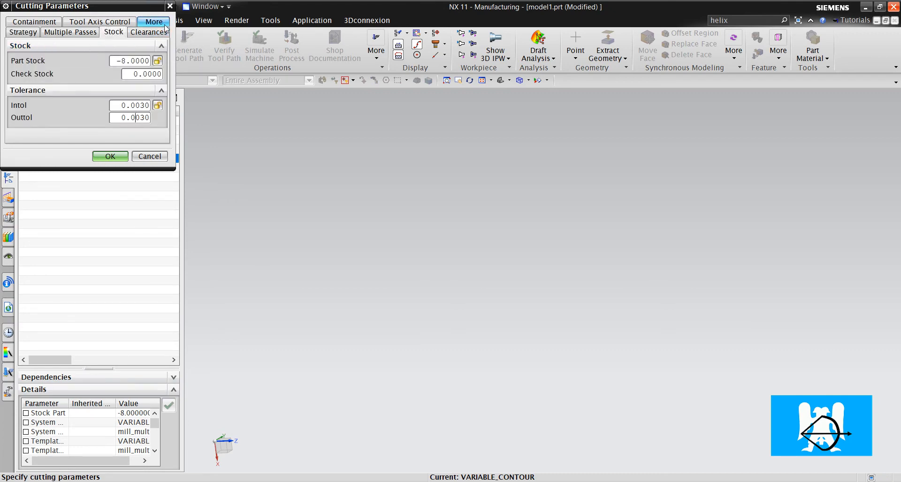
{"action": "left_click", "coordinate": [155, 21]}
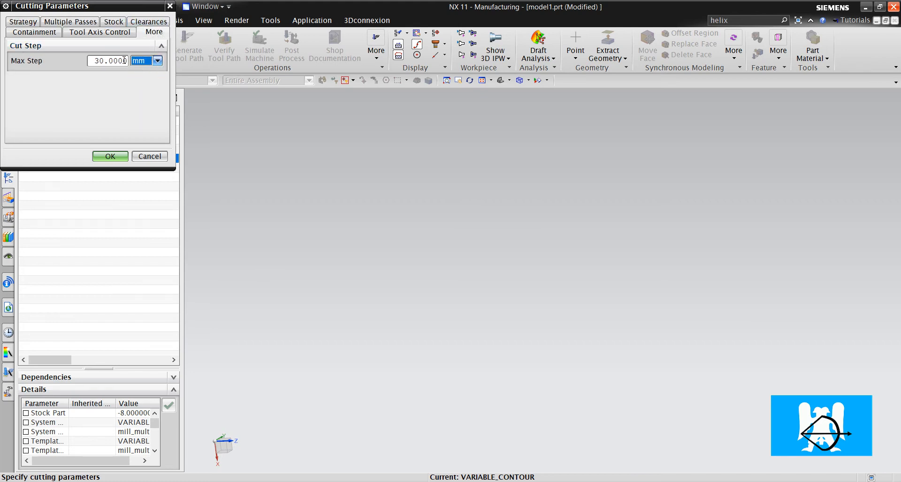
{"action": "type", "text": ".1"}
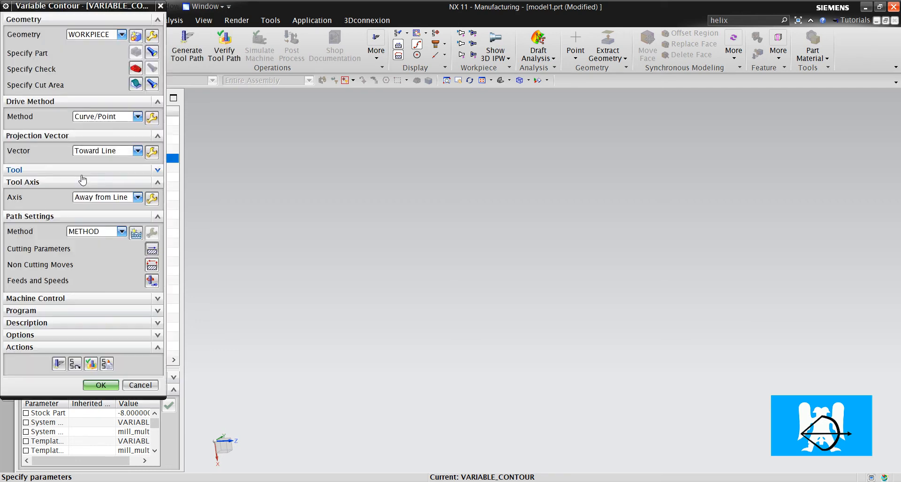
- Generate the toolpath with the 0.1 max step and accept the updated VARIABLE_CONTOUR operation
{"action": "left_click", "coordinate": [58, 363]}
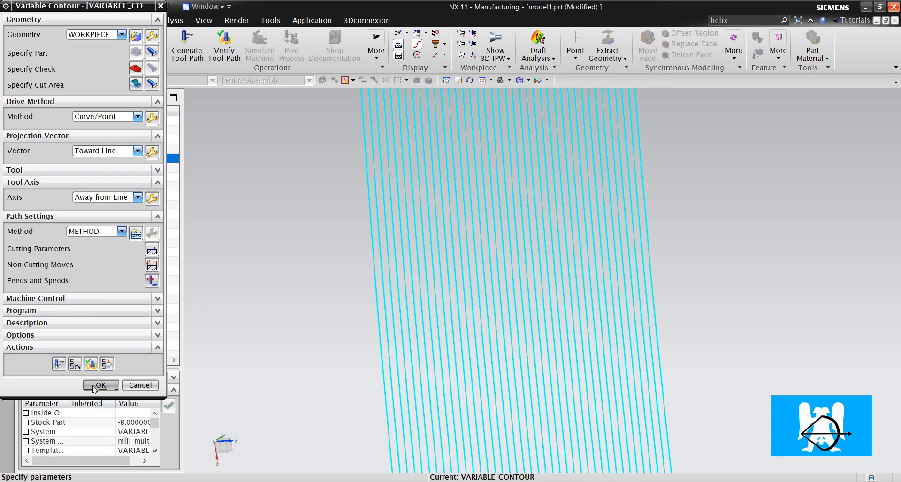
{"action": "left_click", "coordinate": [100, 385]}
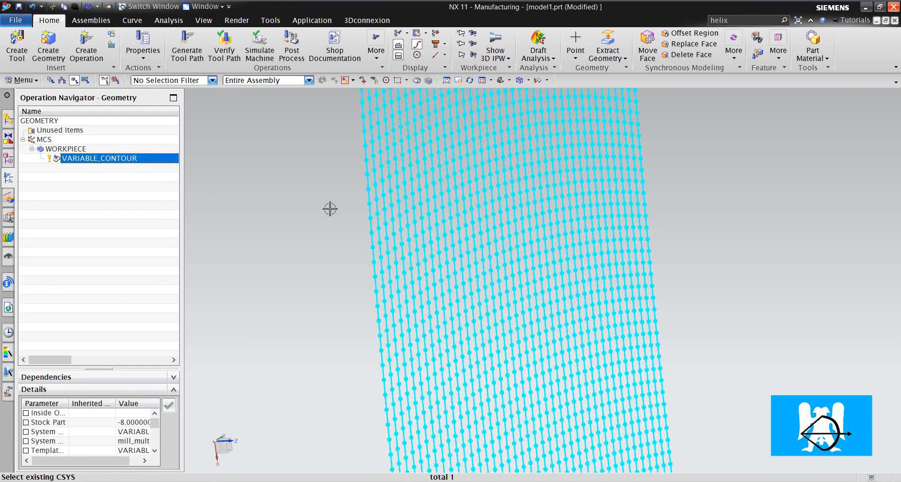
{"action": "mouse_move", "coordinate": [394, 267]}
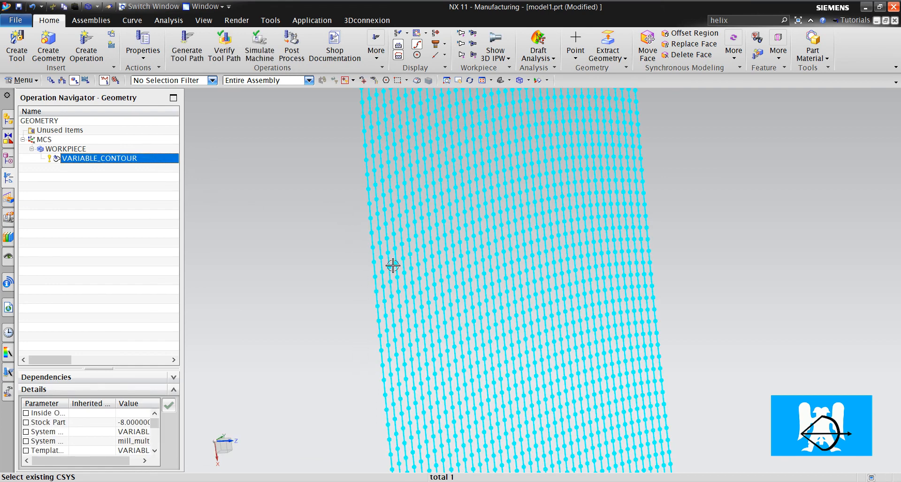
{"action": "mouse_move", "coordinate": [382, 379]}
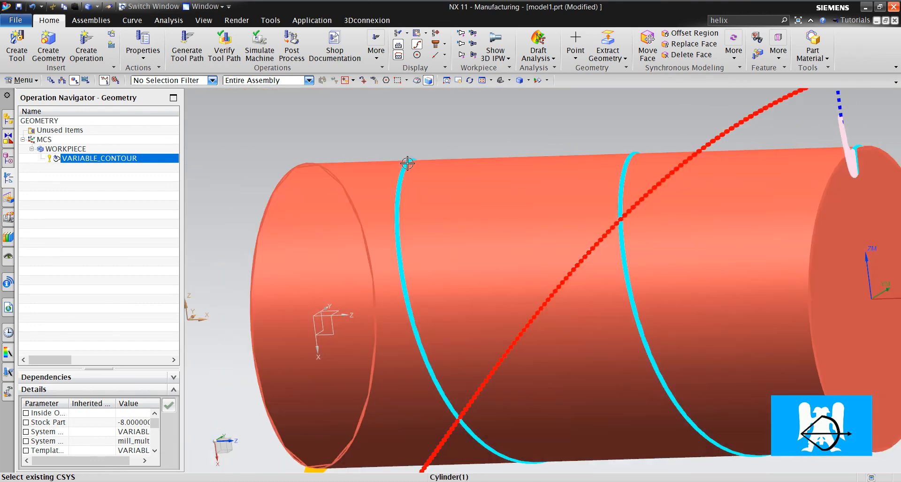
{"action": "left_click_drag", "start_coordinate": [408, 164], "coordinate": [451, 381]}
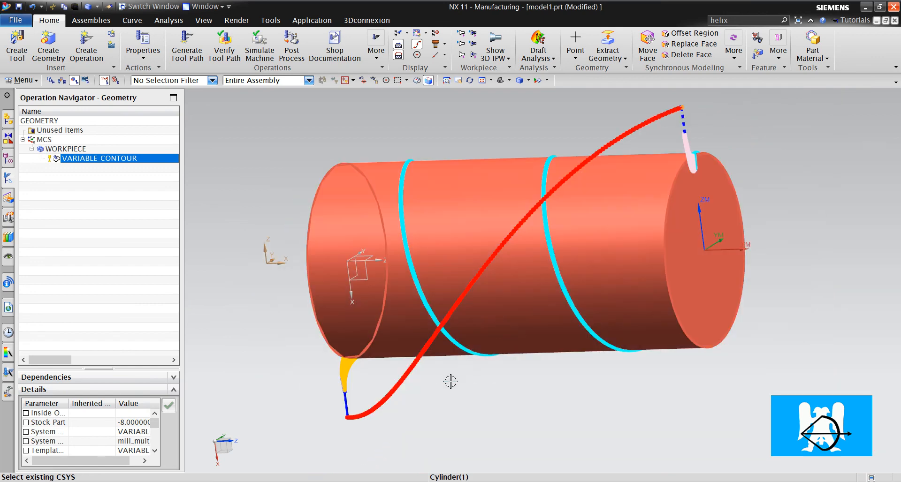